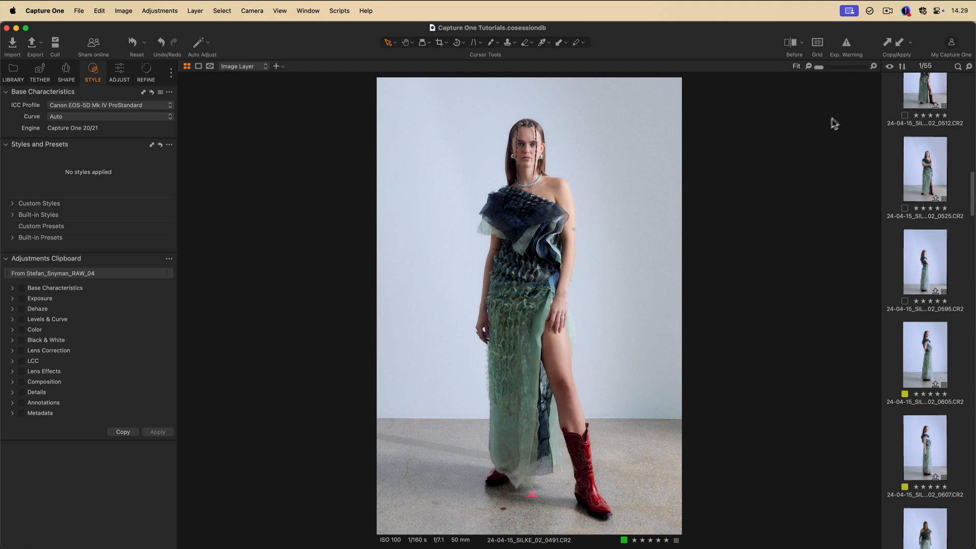
- Copy photo 0491's adjustments to the clipboard and select the six-photo run from 0512 to 0637
left_click(886, 44)
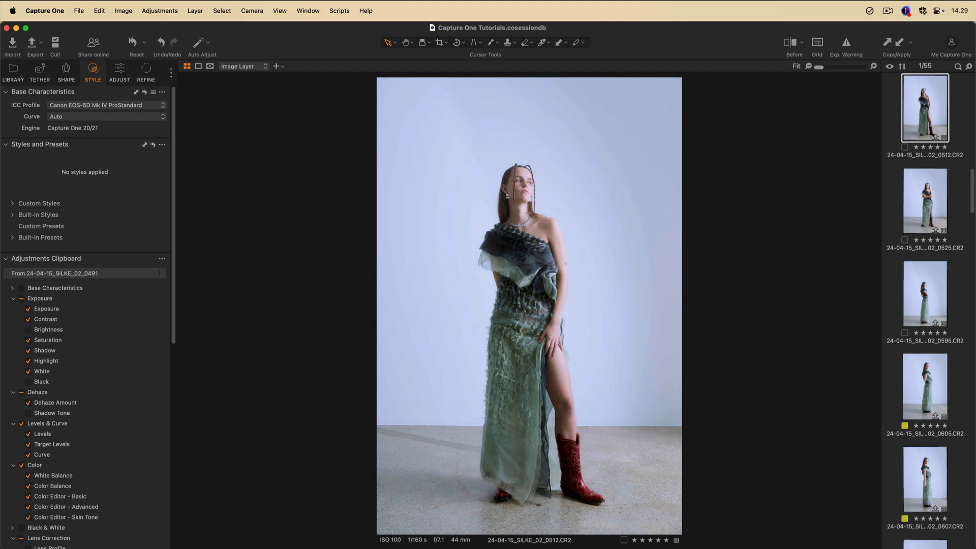
key("shift")
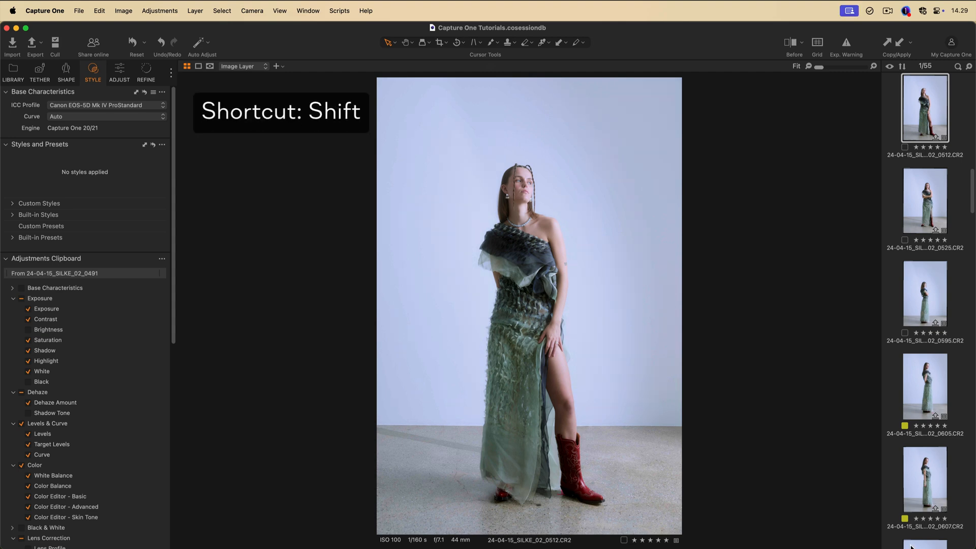
left_click(816, 41)
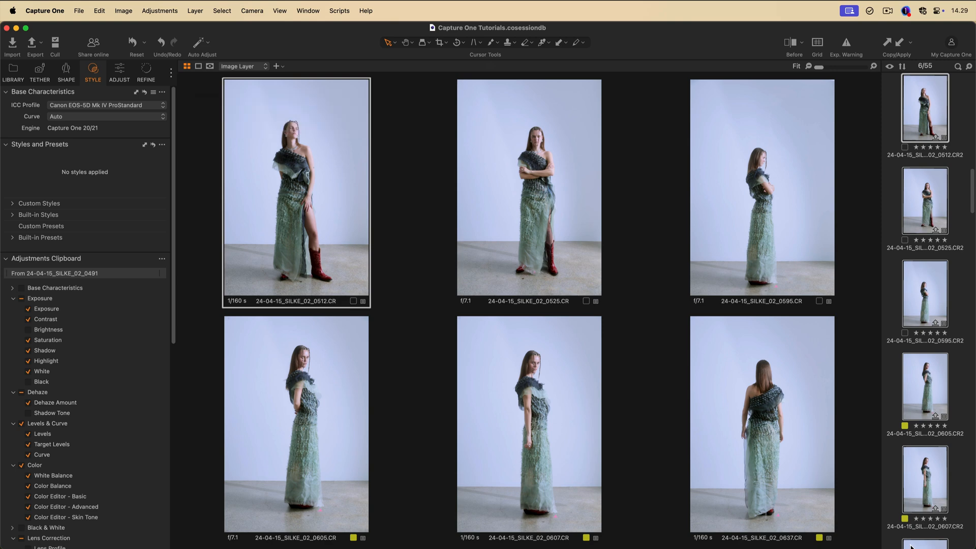
- Apply the copied adjustments to the six selected photos
left_click(897, 43)
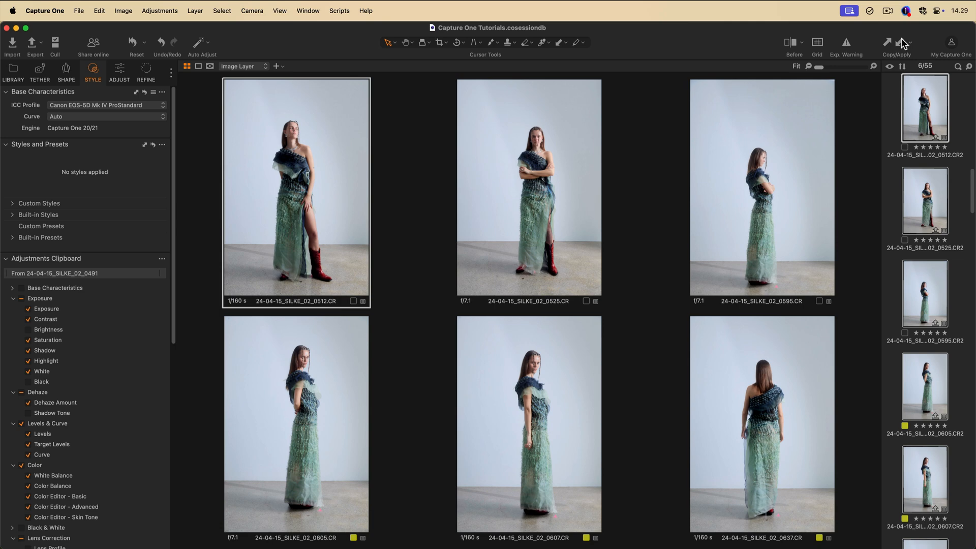
mouse_move(44, 484)
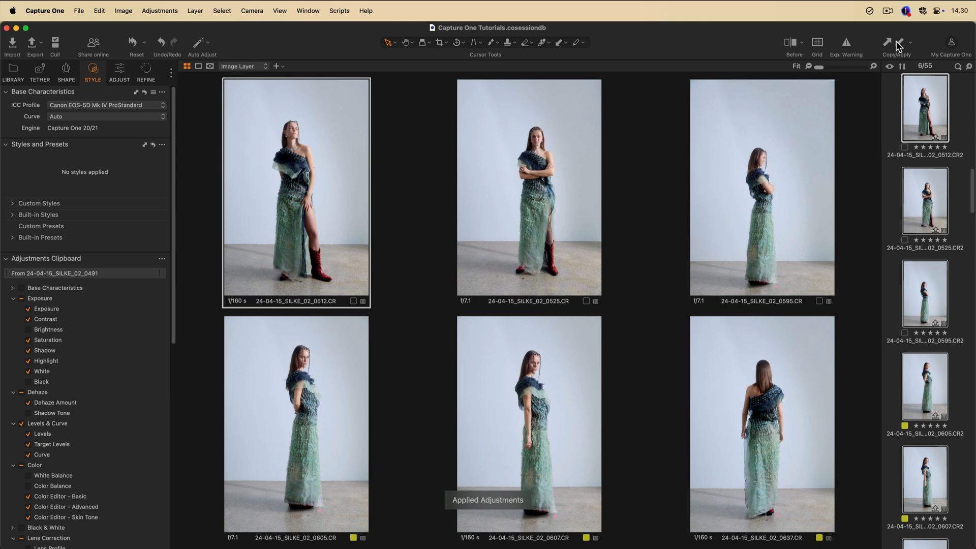
mouse_move(786, 124)
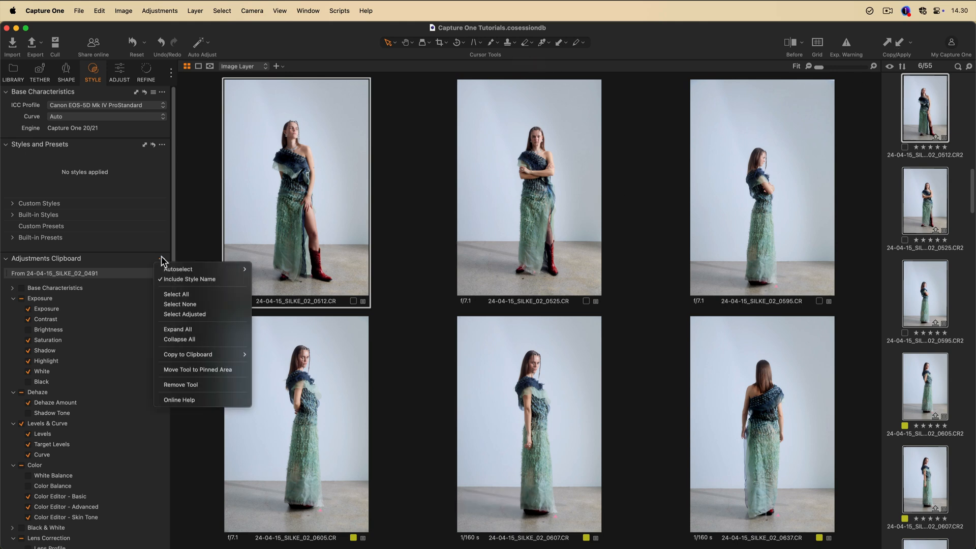
mouse_move(178, 268)
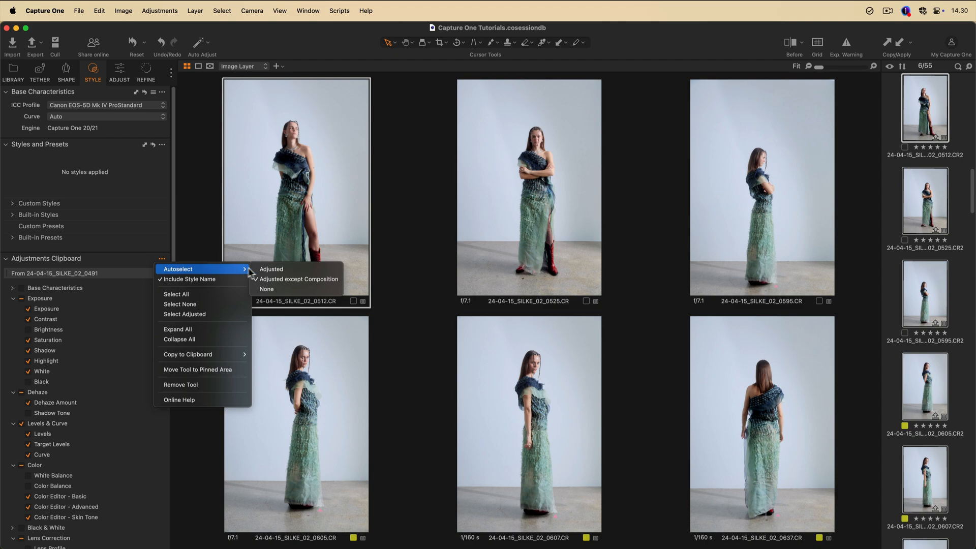